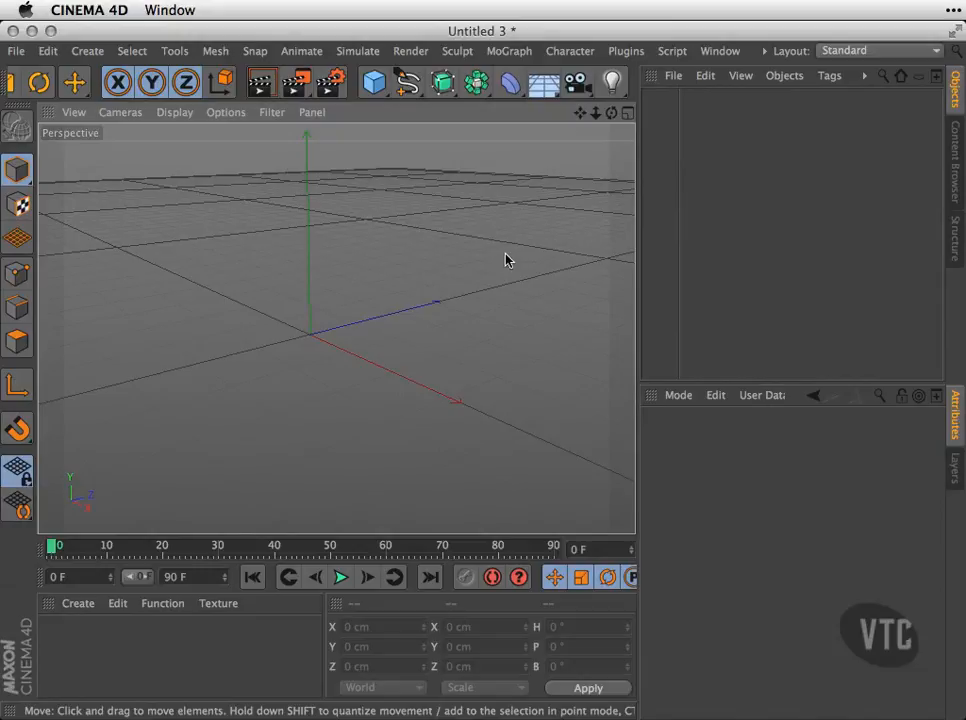
{"action": "mouse_move", "coordinate": [530, 231]}
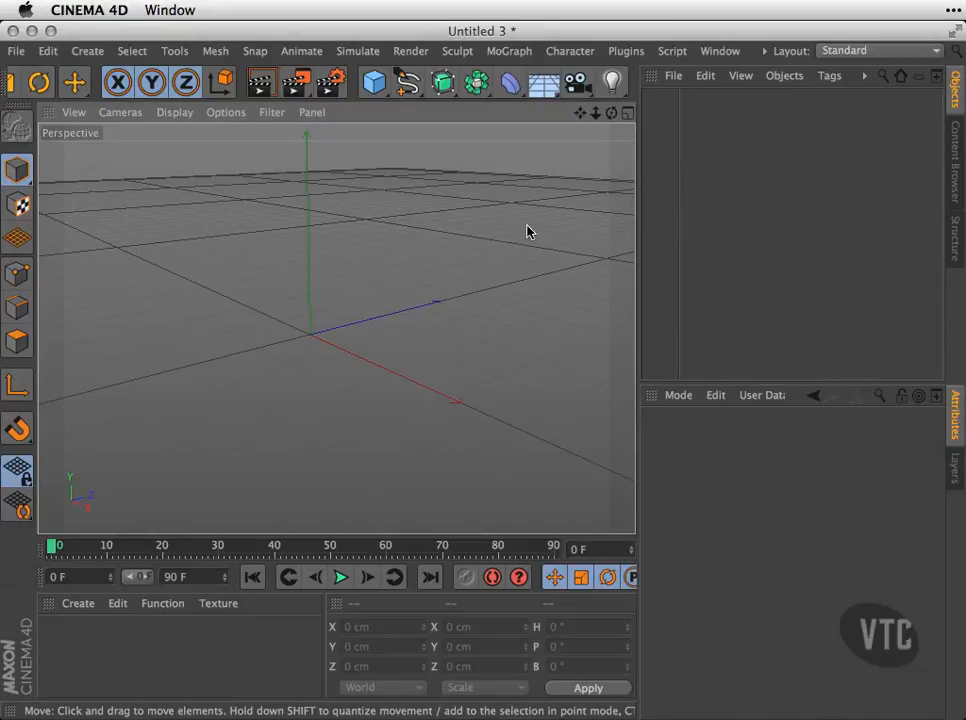
{"action": "mouse_move", "coordinate": [518, 194]}
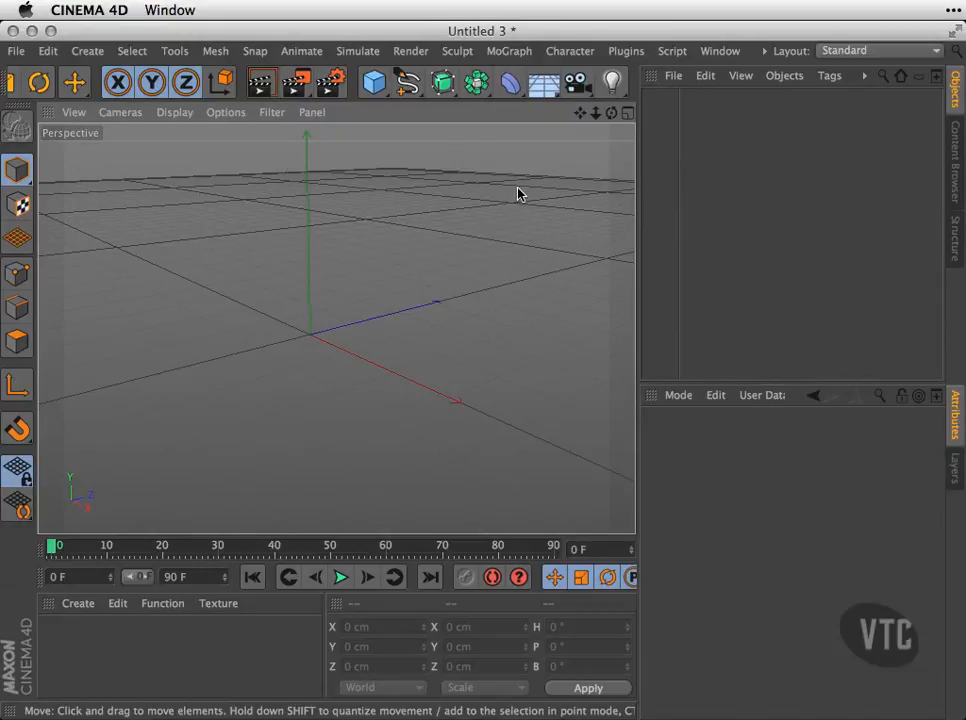
- Add a 400 × 400 cm Rectangle spline to the scene
{"action": "left_click", "coordinate": [442, 82]}
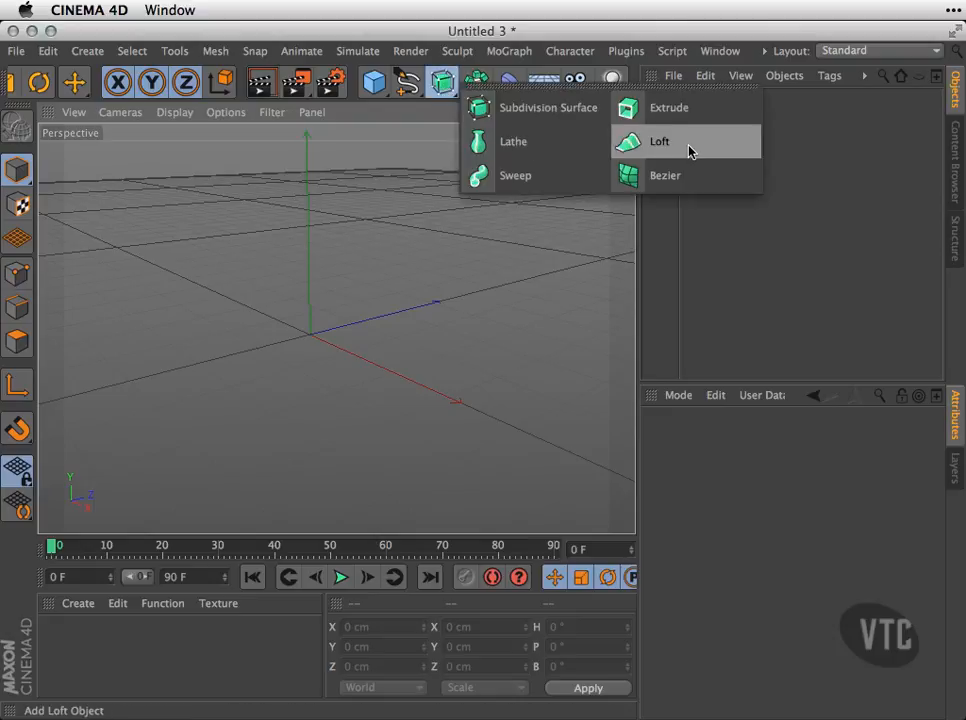
{"action": "left_click", "coordinate": [406, 82]}
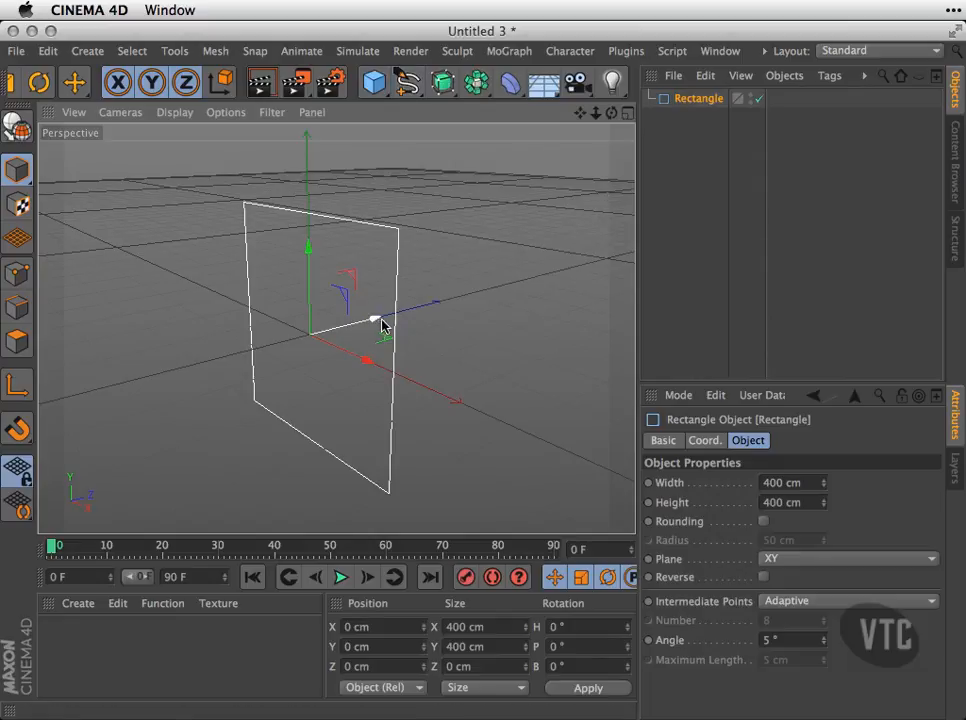
- Move the rectangle back along Z and add a Star spline
{"action": "left_click_drag", "start_coordinate": [375, 325], "coordinate": [280, 345]}
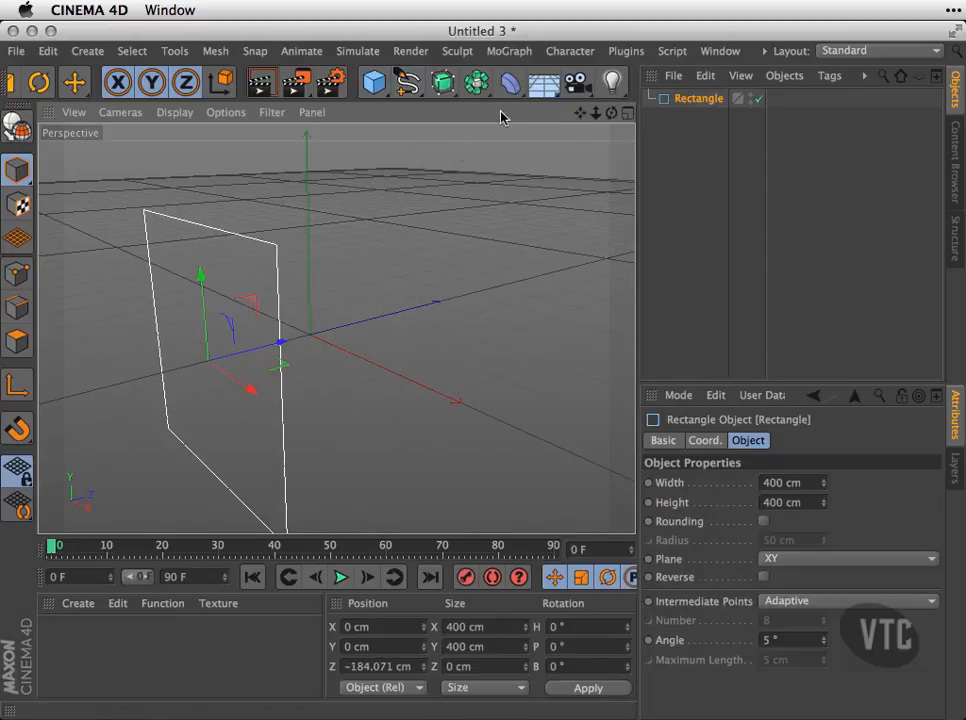
{"action": "left_click", "coordinate": [407, 82]}
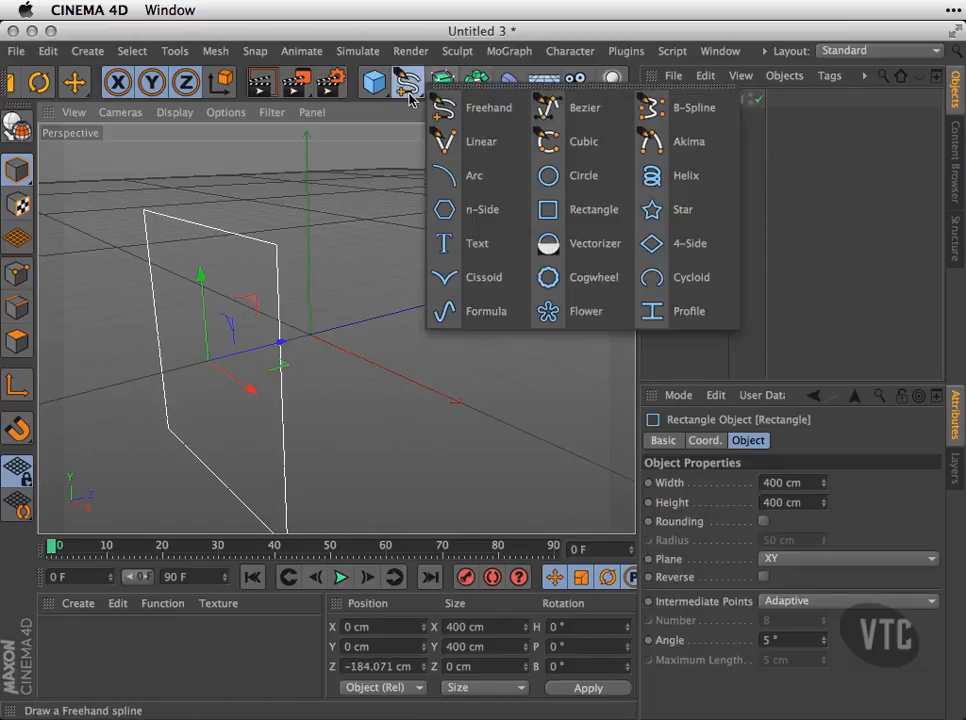
{"action": "left_click", "coordinate": [683, 209]}
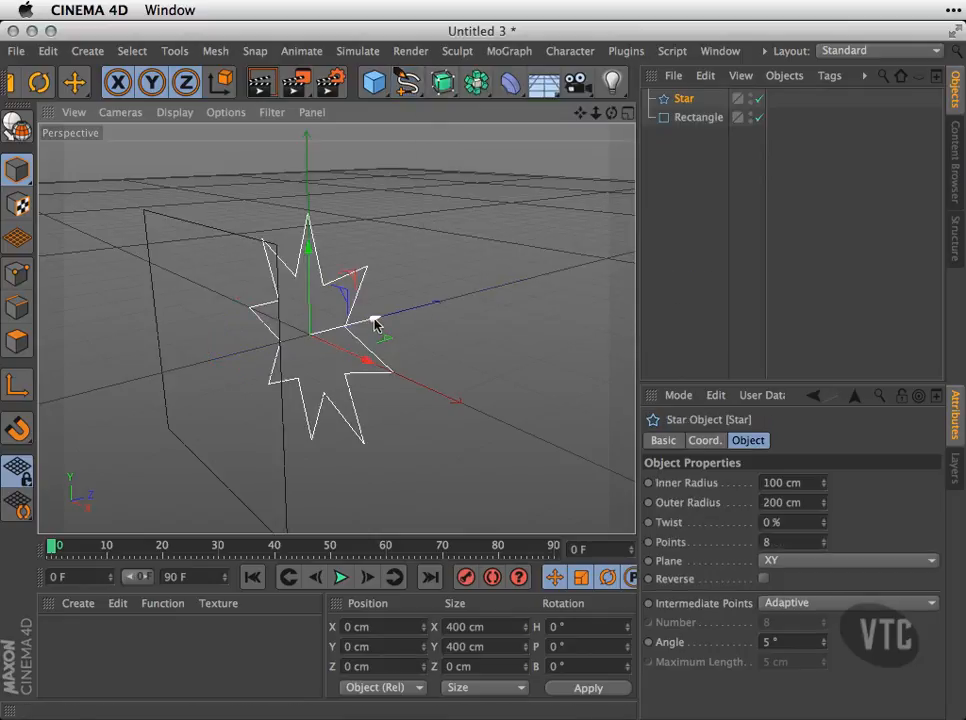
- Add a Circle spline and move it forward along Z
{"action": "left_click", "coordinate": [408, 82]}
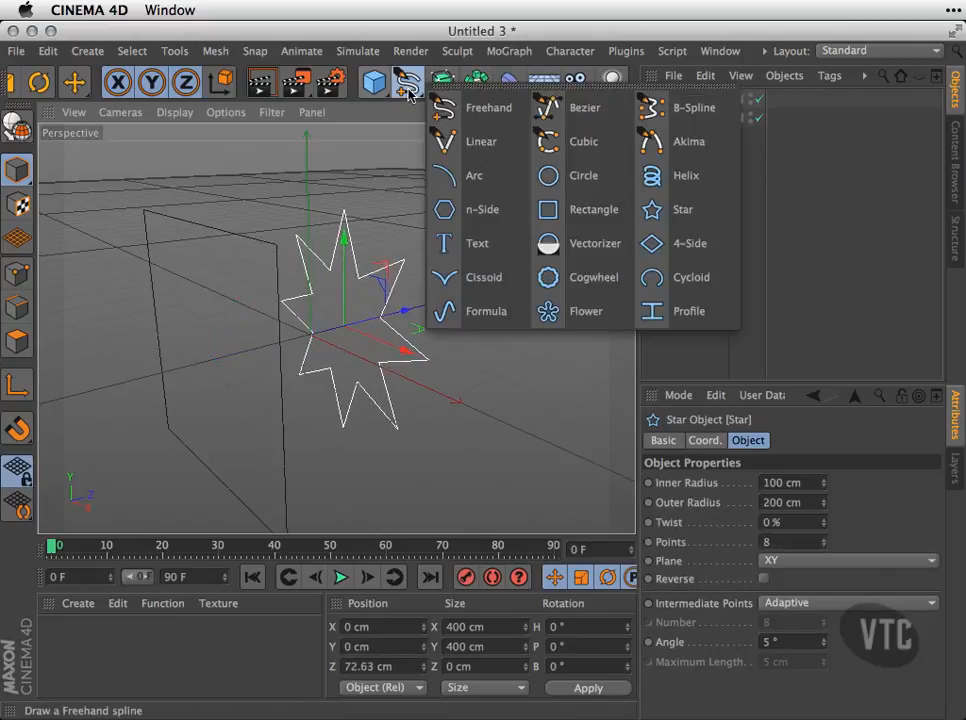
{"action": "left_click", "coordinate": [583, 175]}
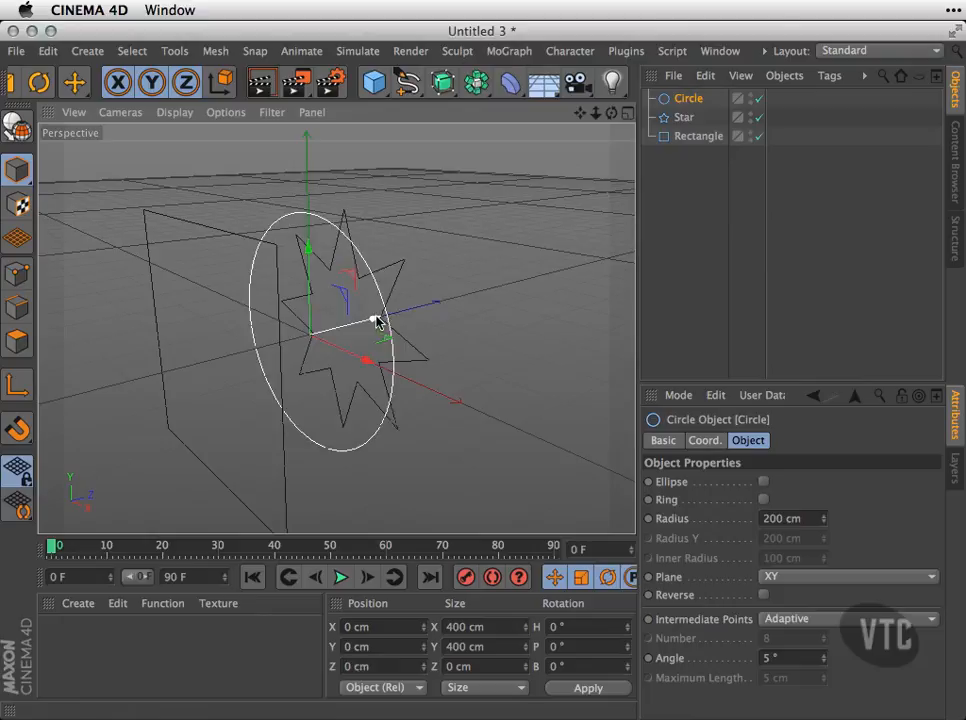
{"action": "left_click_drag", "start_coordinate": [375, 320], "coordinate": [550, 285]}
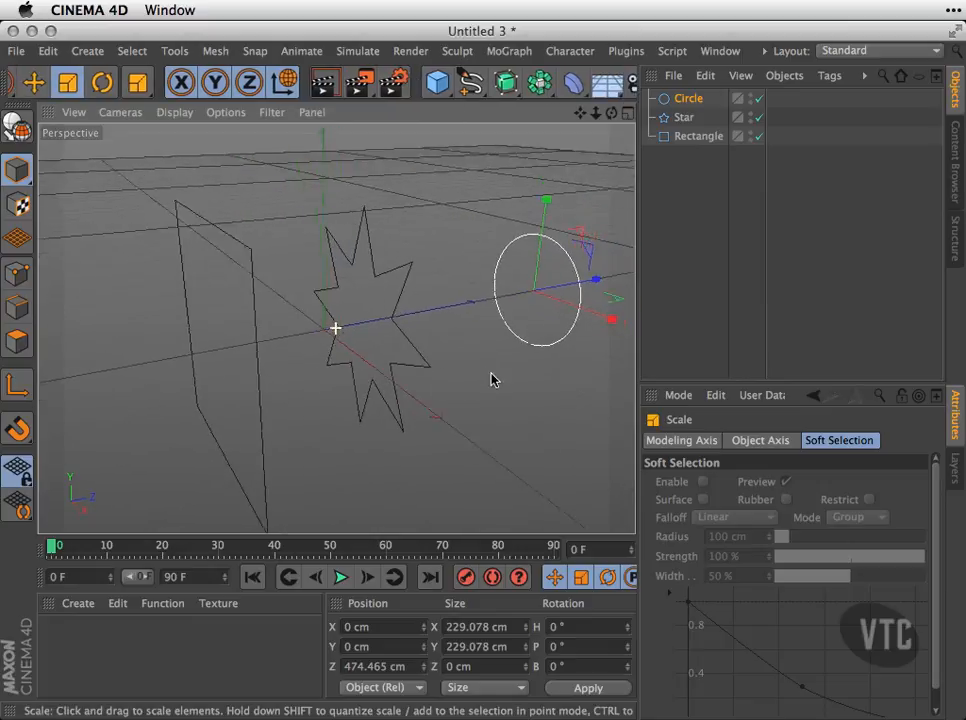
- Add a Loft generator and pick the Circle spline to place beneath it
{"action": "left_click", "coordinate": [505, 83]}
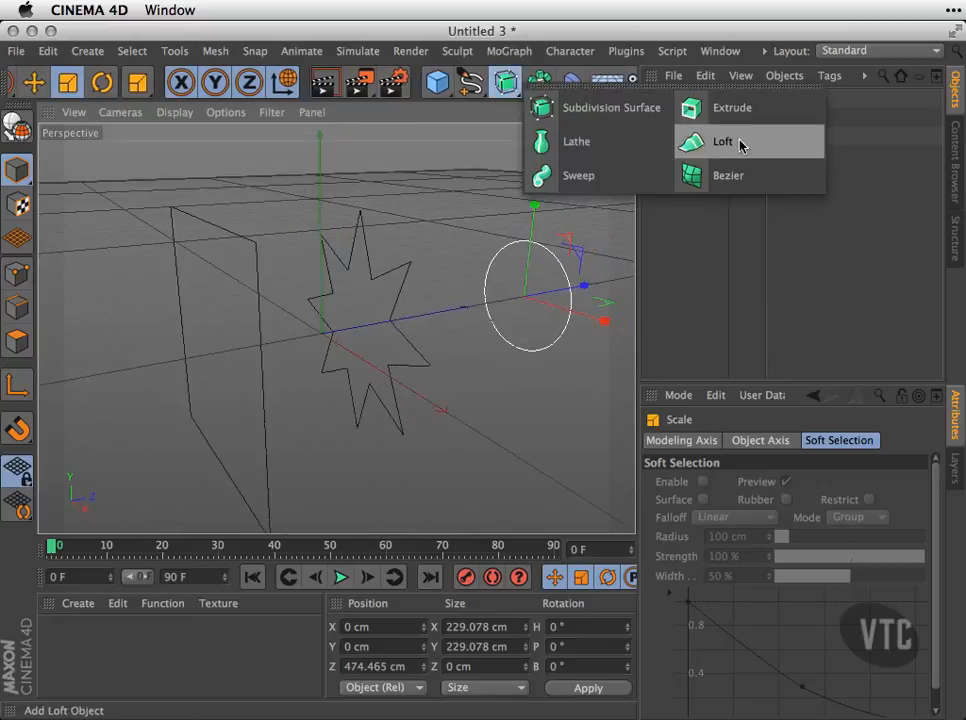
{"action": "left_click", "coordinate": [722, 141]}
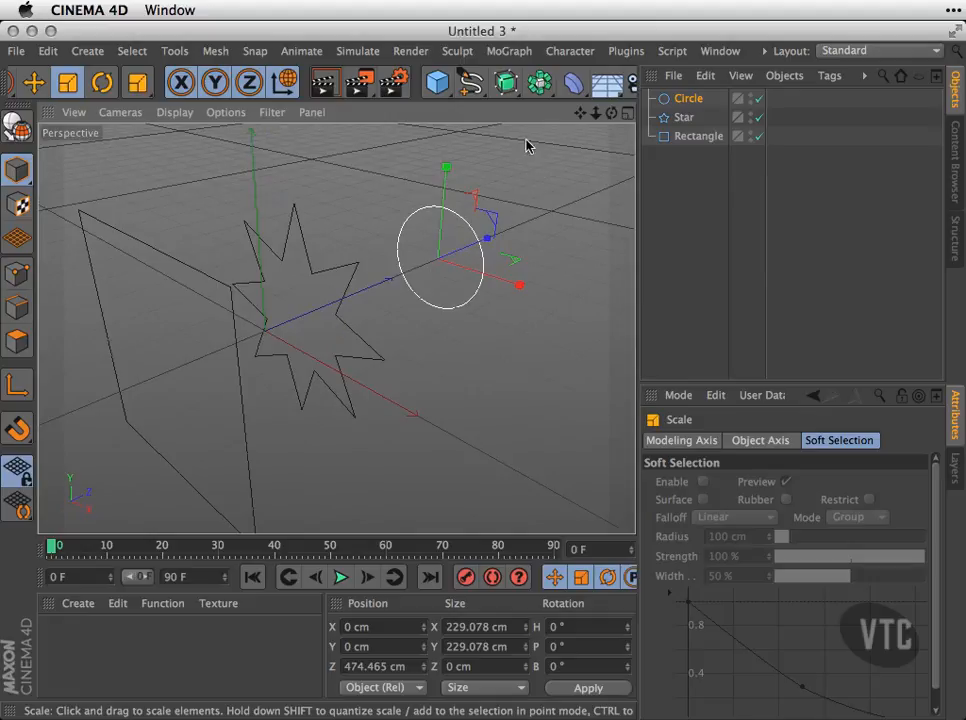
{"action": "left_click", "coordinate": [505, 83]}
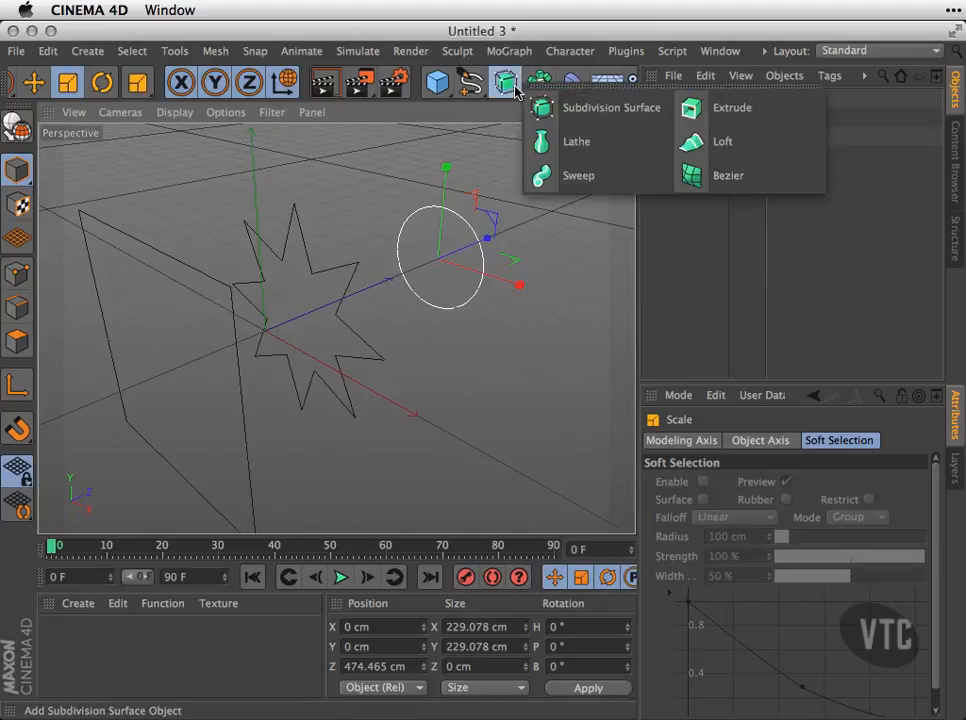
{"action": "left_click", "coordinate": [722, 141]}
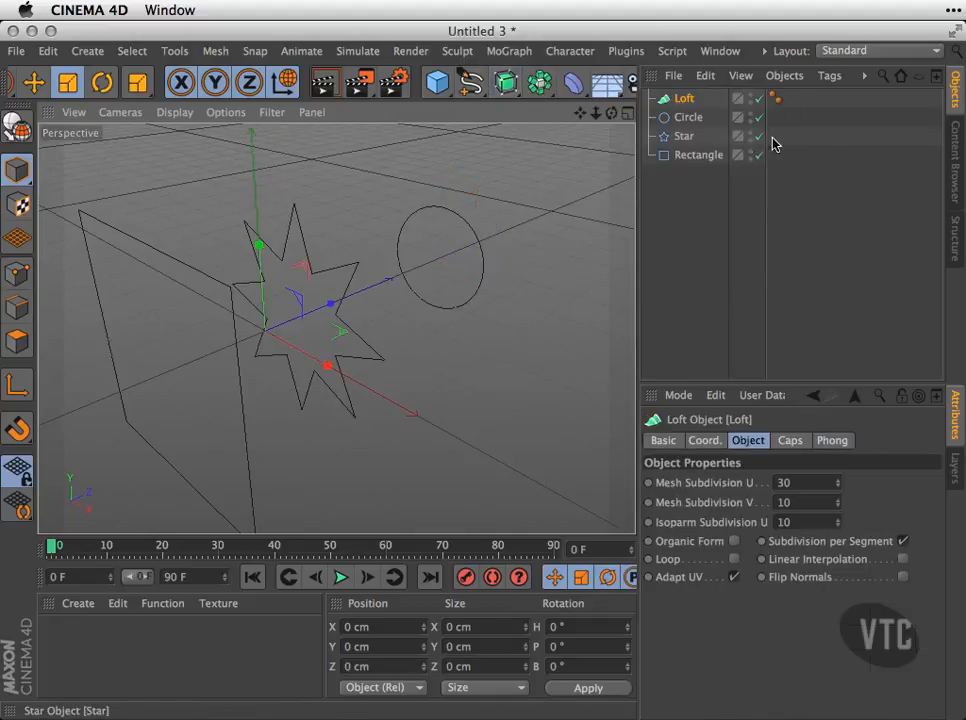
{"action": "left_click", "coordinate": [688, 117]}
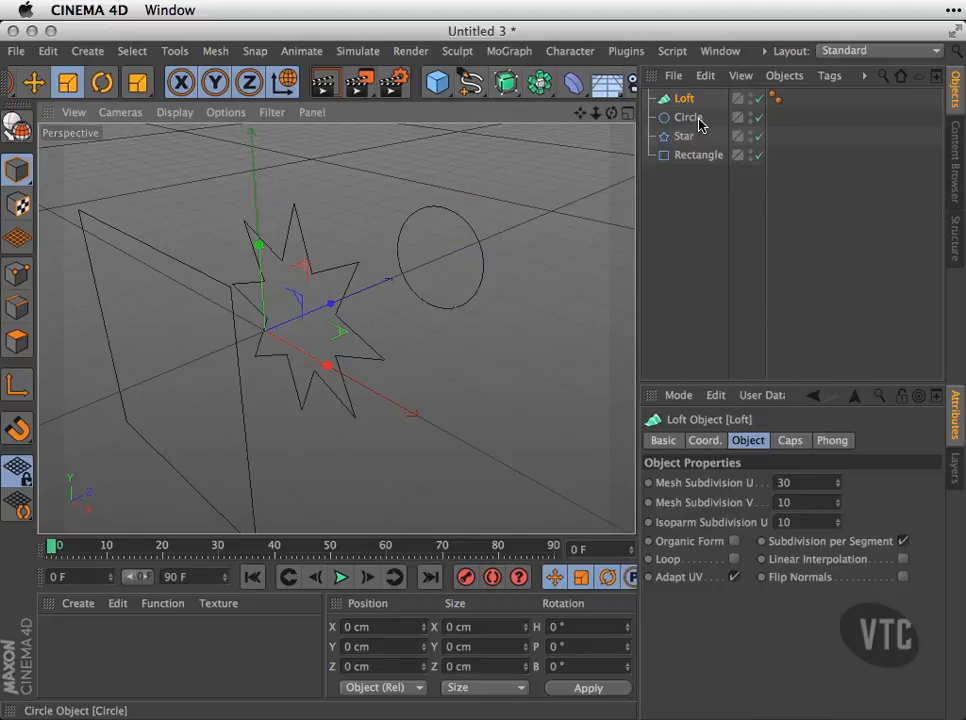
{"action": "left_click", "coordinate": [687, 117]}
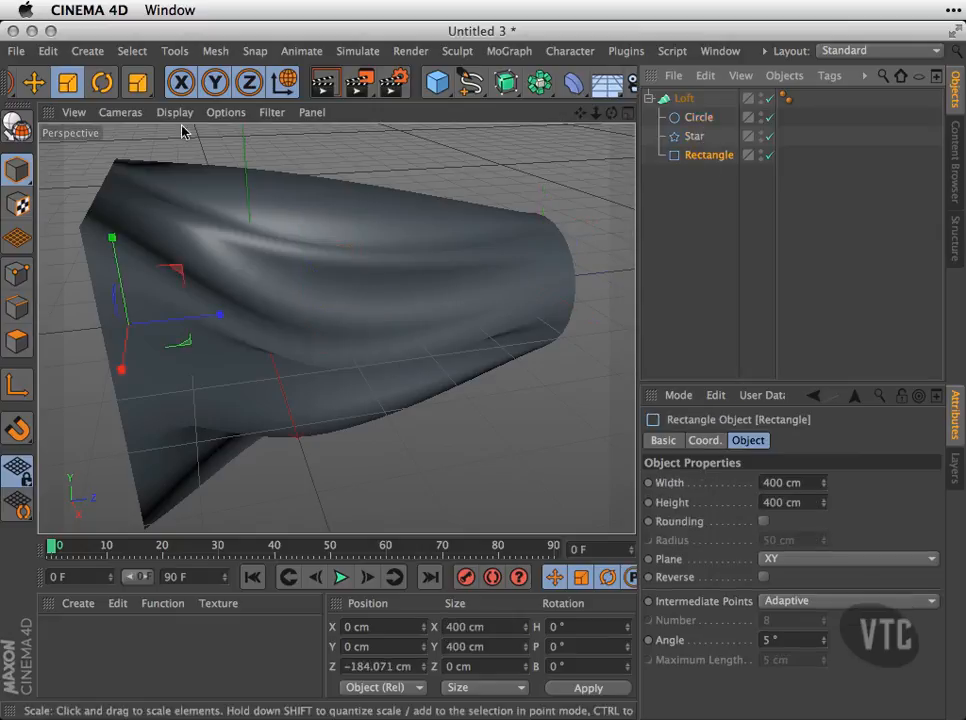
- Put the Star and Rectangle under the Loft and push the Rectangle back along Z
{"action": "left_click", "coordinate": [694, 135]}
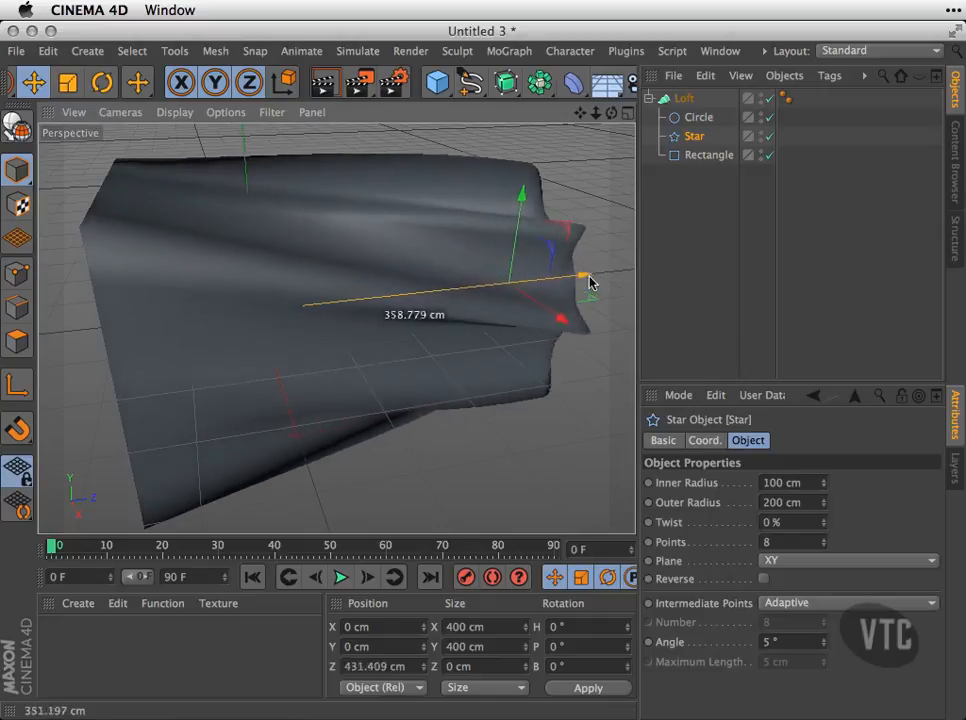
{"action": "left_click", "coordinate": [709, 155]}
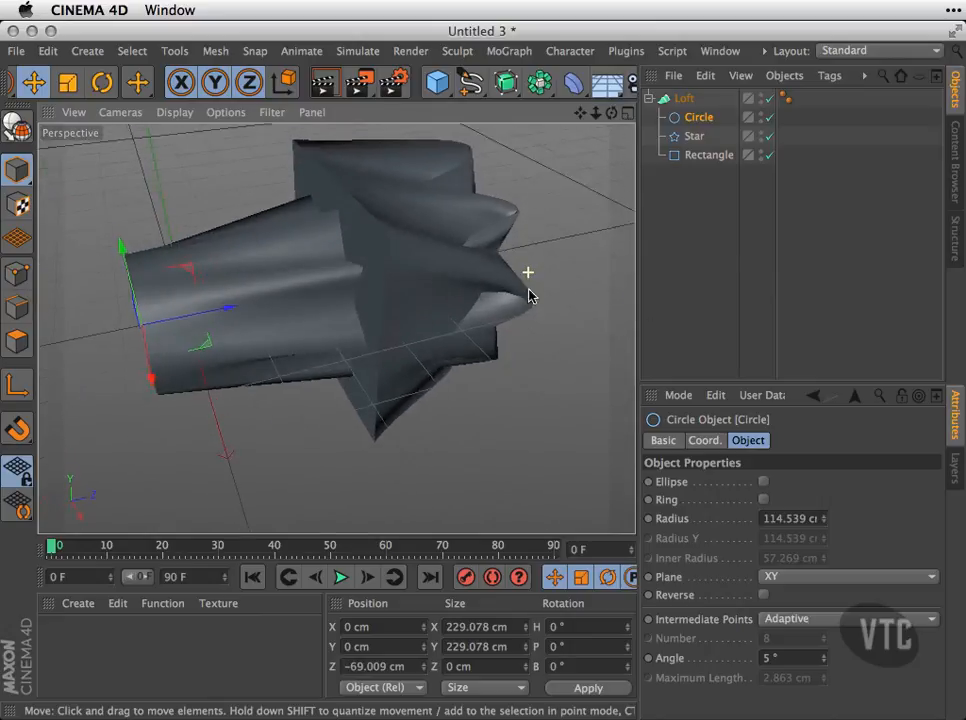
{"action": "left_click", "coordinate": [694, 135]}
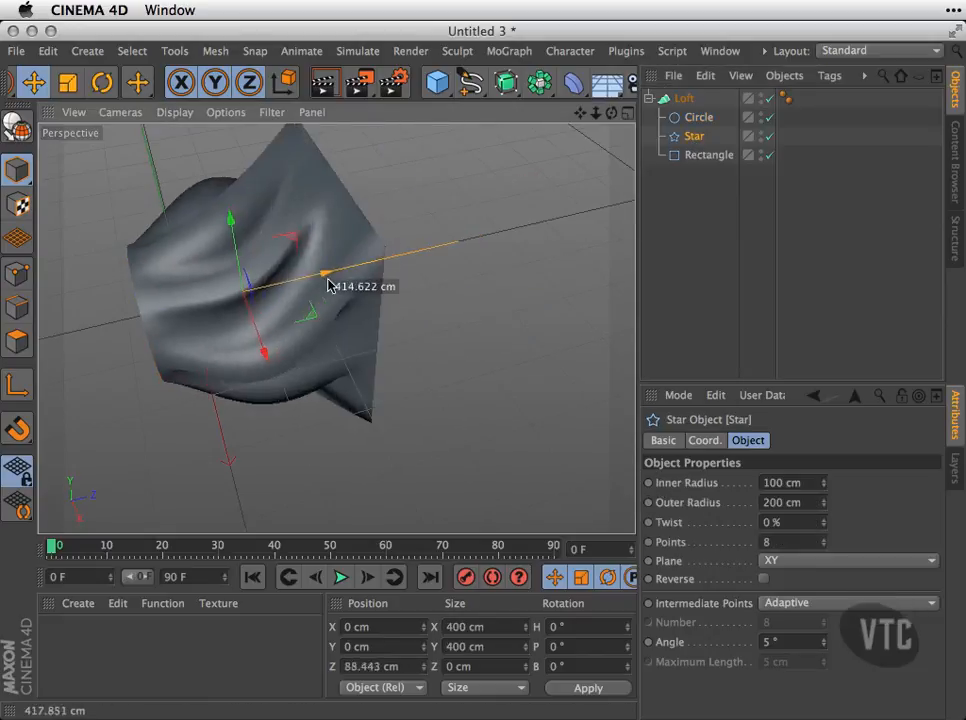
{"action": "left_click", "coordinate": [709, 154]}
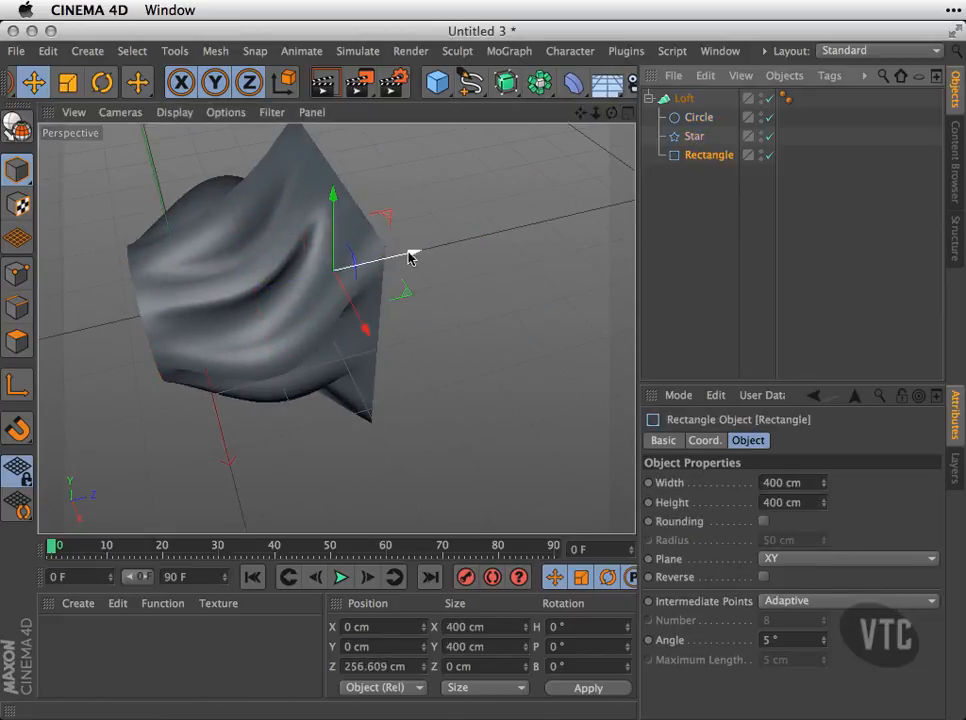
{"action": "left_click_drag", "start_coordinate": [408, 258], "coordinate": [553, 278]}
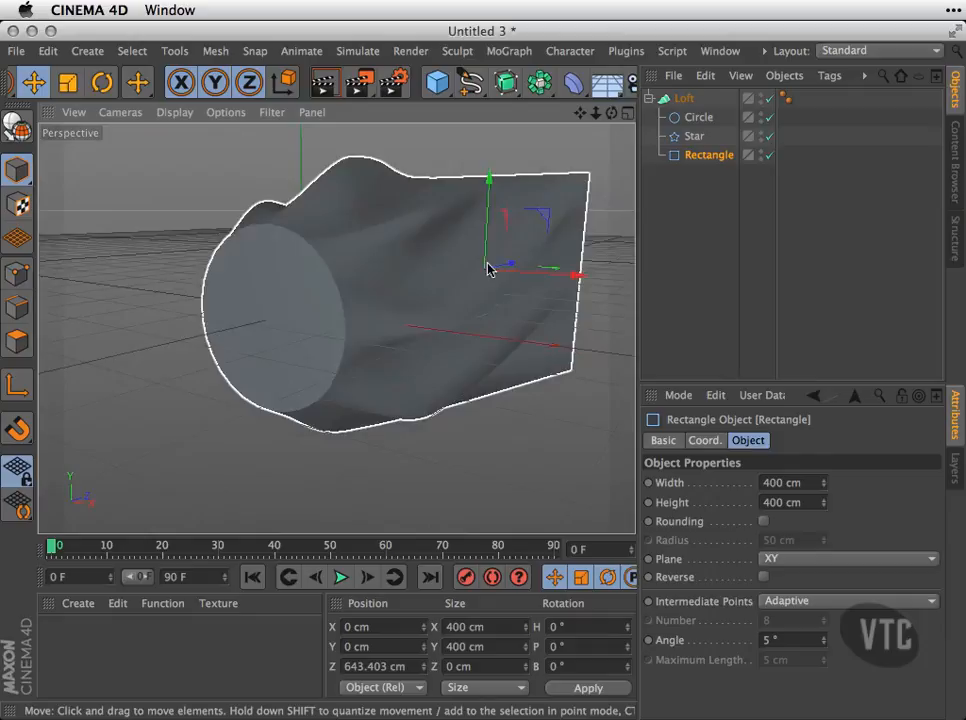
- Orbit around the lofted surface and select the Circle spline
{"action": "left_click_drag", "start_coordinate": [490, 268], "coordinate": [258, 403]}
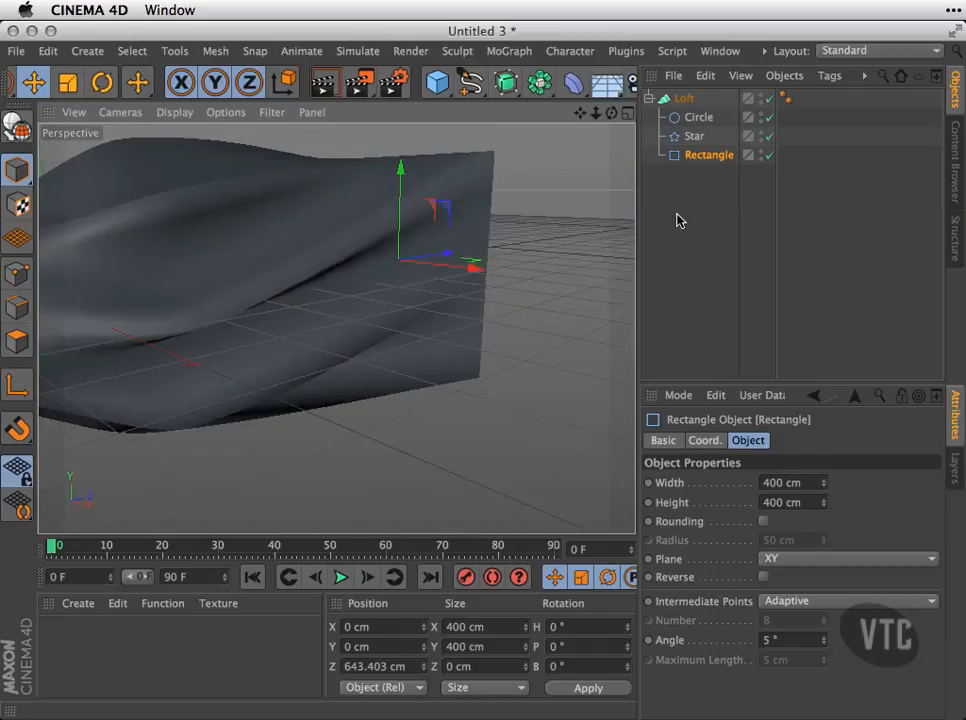
{"action": "left_click", "coordinate": [698, 117]}
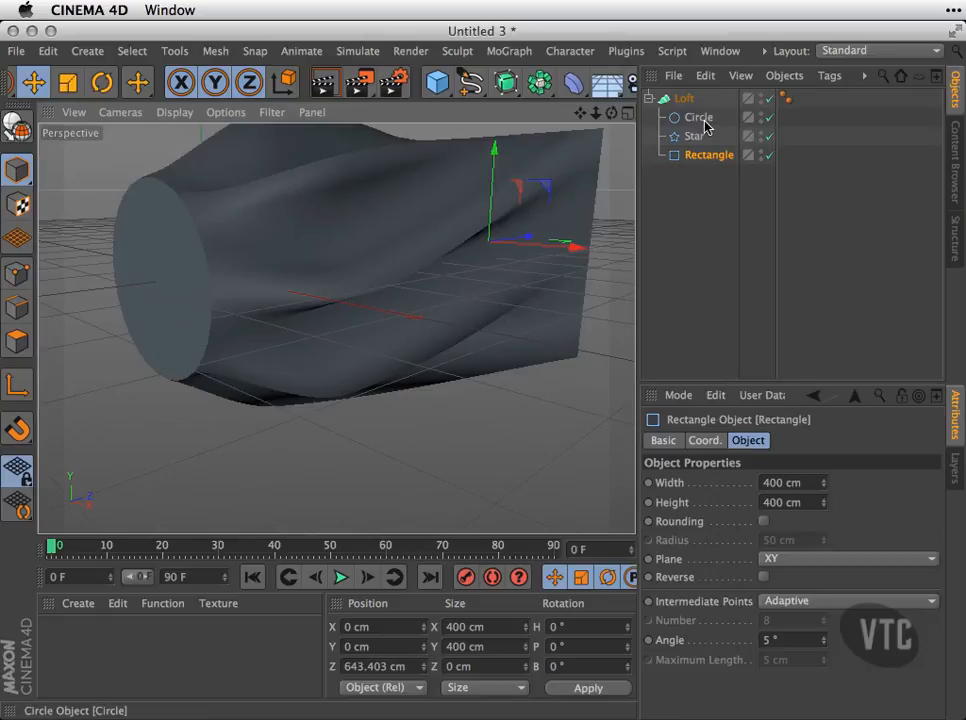
{"action": "left_click", "coordinate": [698, 117]}
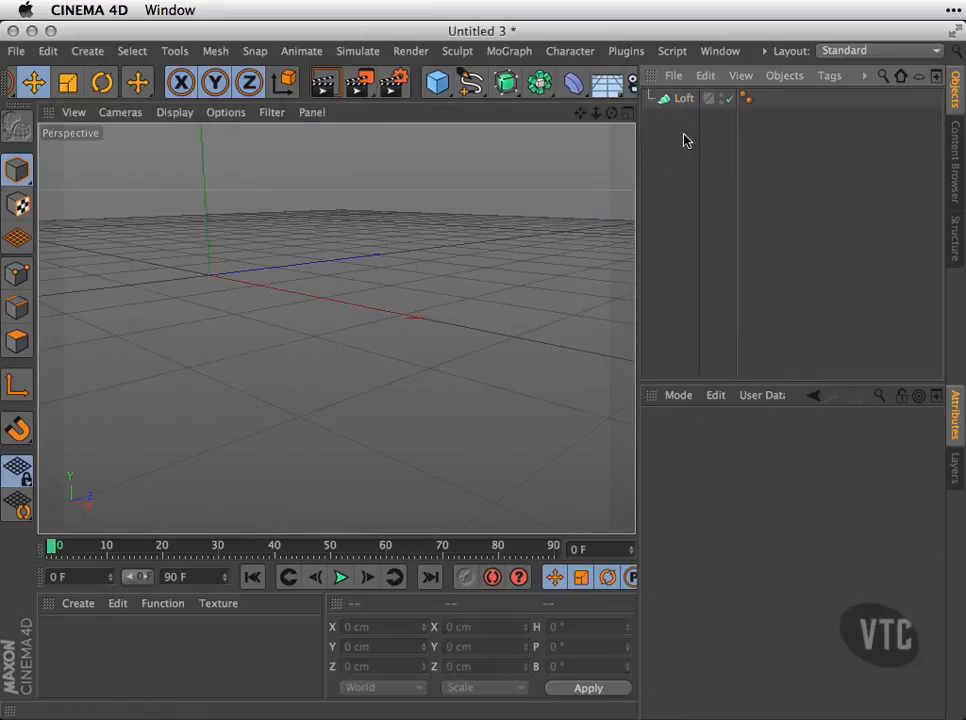
- Add a Star spline, shrink one copy to about 63 percent and the third smaller
{"action": "left_click", "coordinate": [471, 83]}
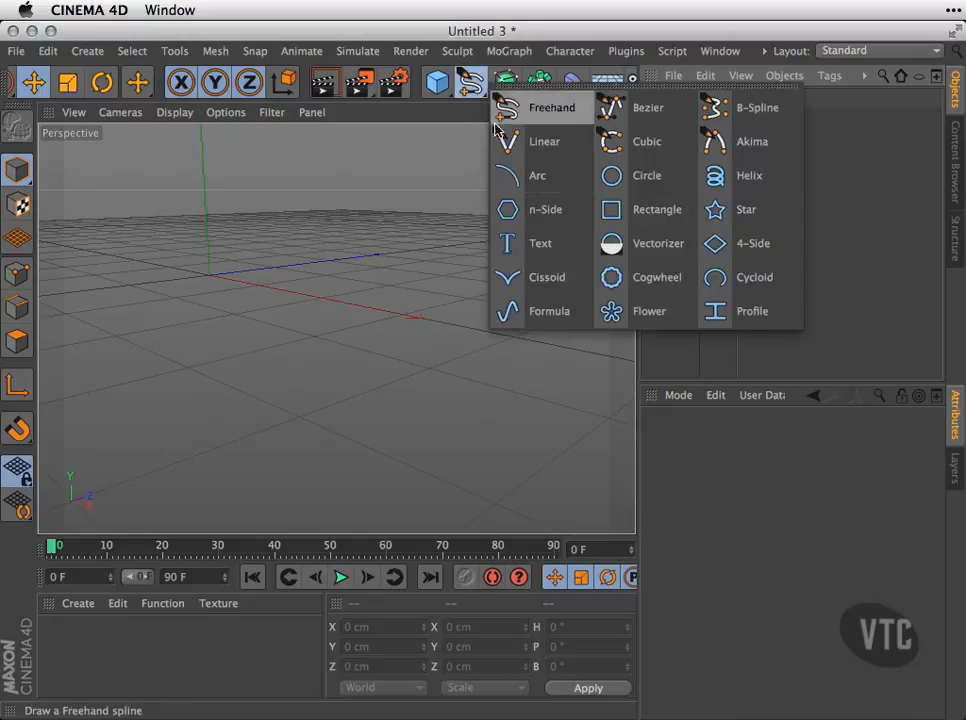
{"action": "left_click", "coordinate": [746, 209]}
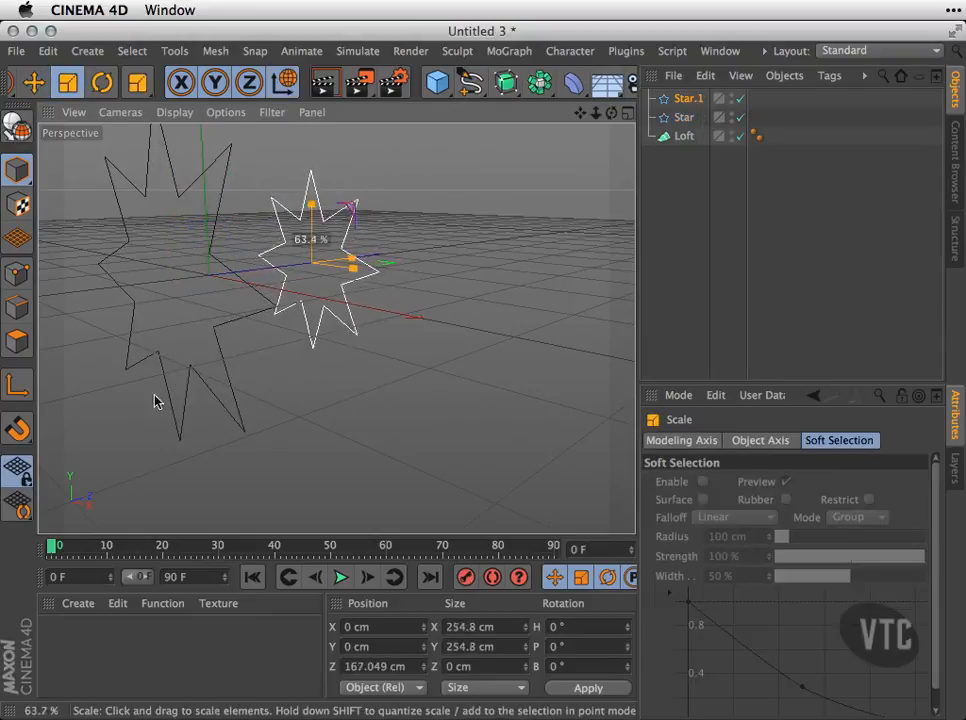
{"action": "left_click_drag", "start_coordinate": [352, 267], "coordinate": [378, 258]}
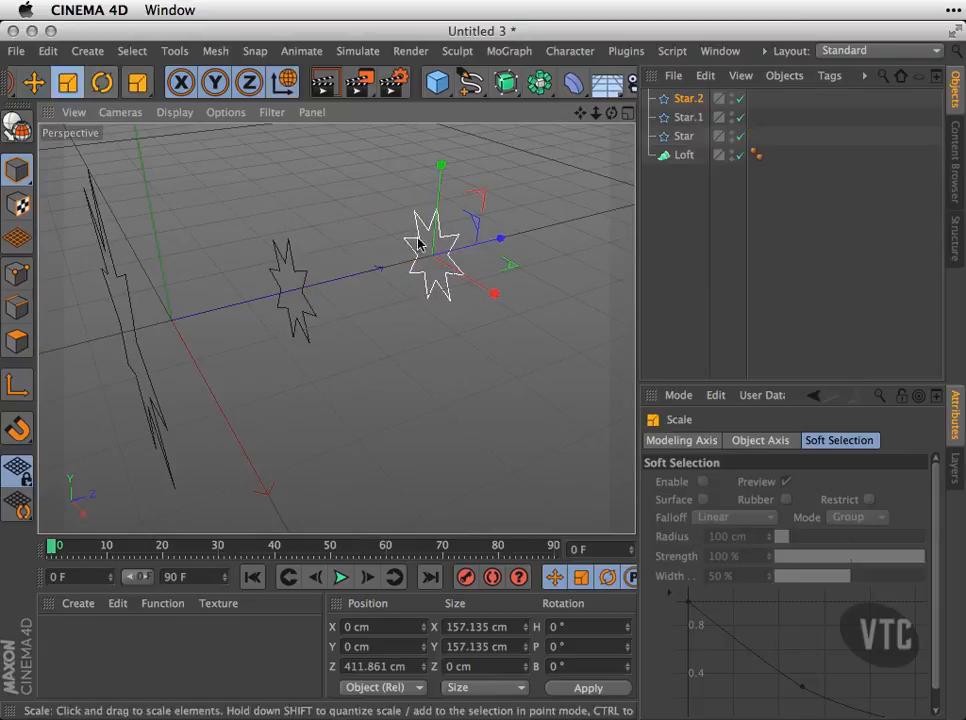
{"action": "left_click_drag", "start_coordinate": [475, 230], "coordinate": [494, 293]}
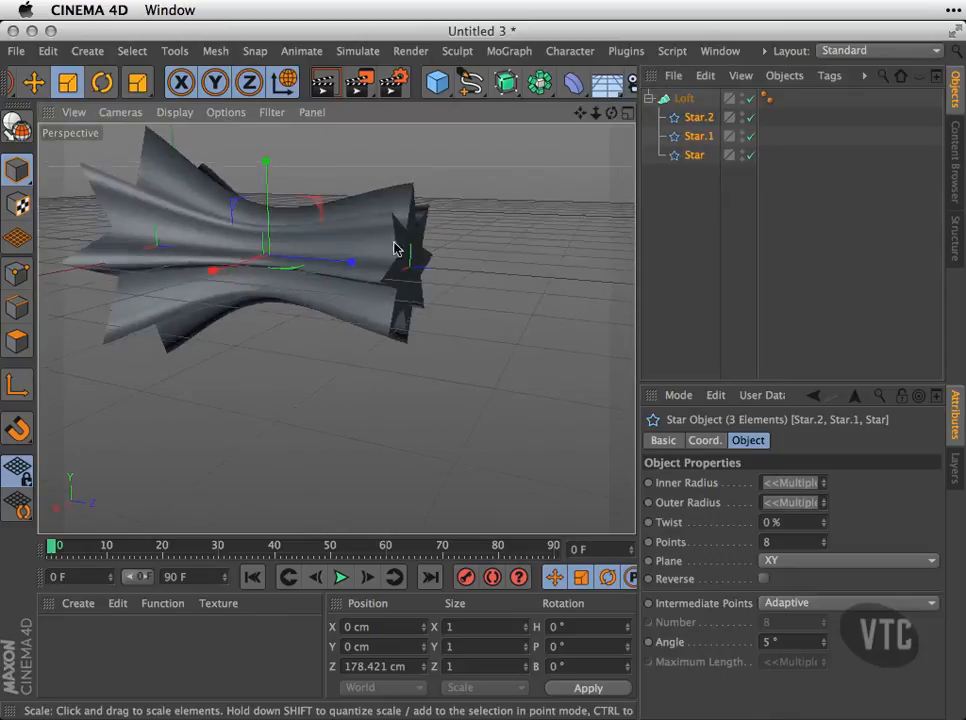
- Orbit the star loft, move the first Star back along Z, then select Star.1
{"action": "left_click_drag", "start_coordinate": [395, 249], "coordinate": [590, 313]}
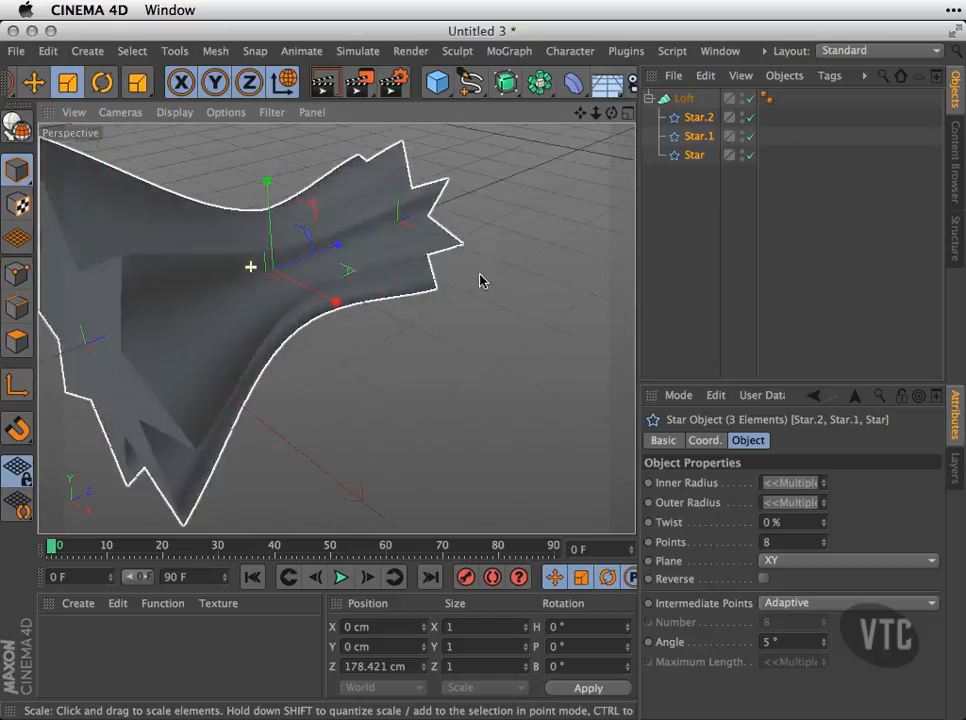
{"action": "left_click_drag", "start_coordinate": [480, 280], "coordinate": [450, 355]}
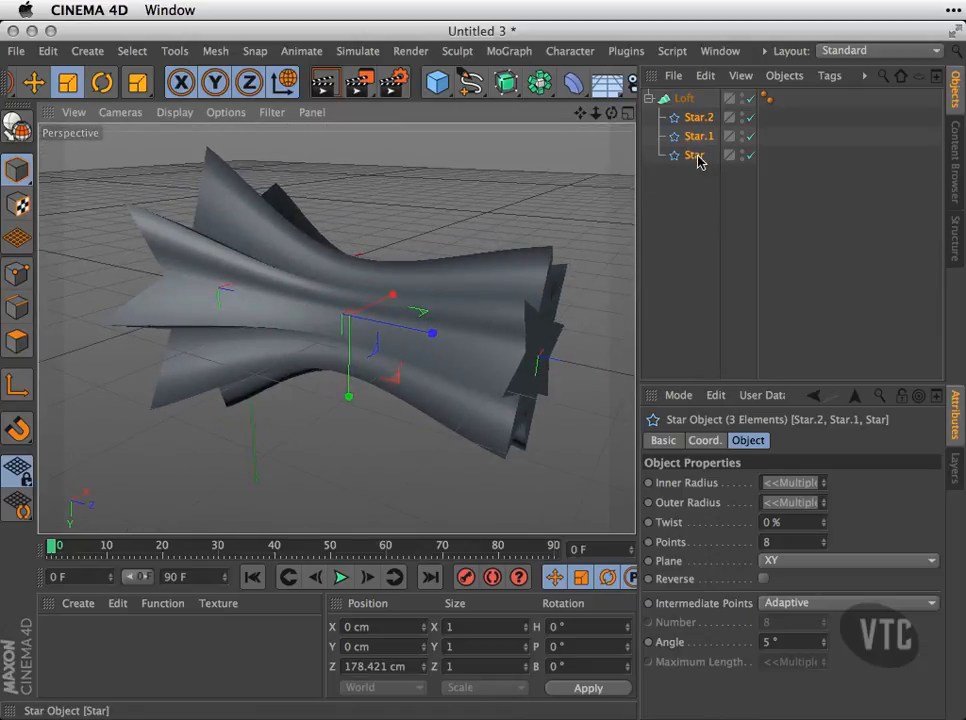
{"action": "left_click", "coordinate": [694, 155]}
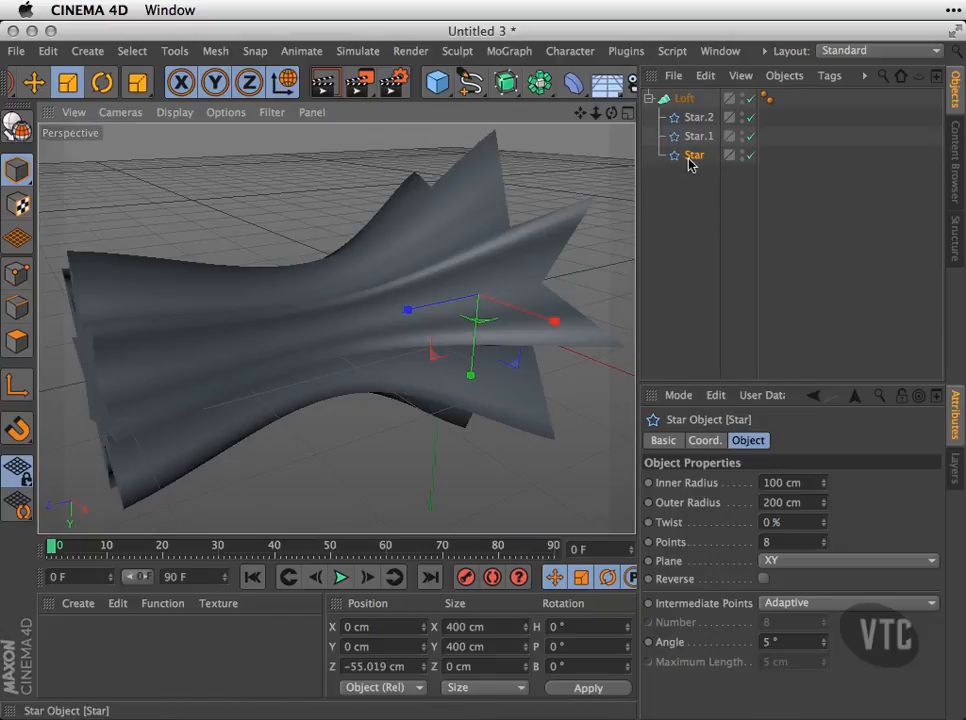
{"action": "left_click", "coordinate": [138, 83]}
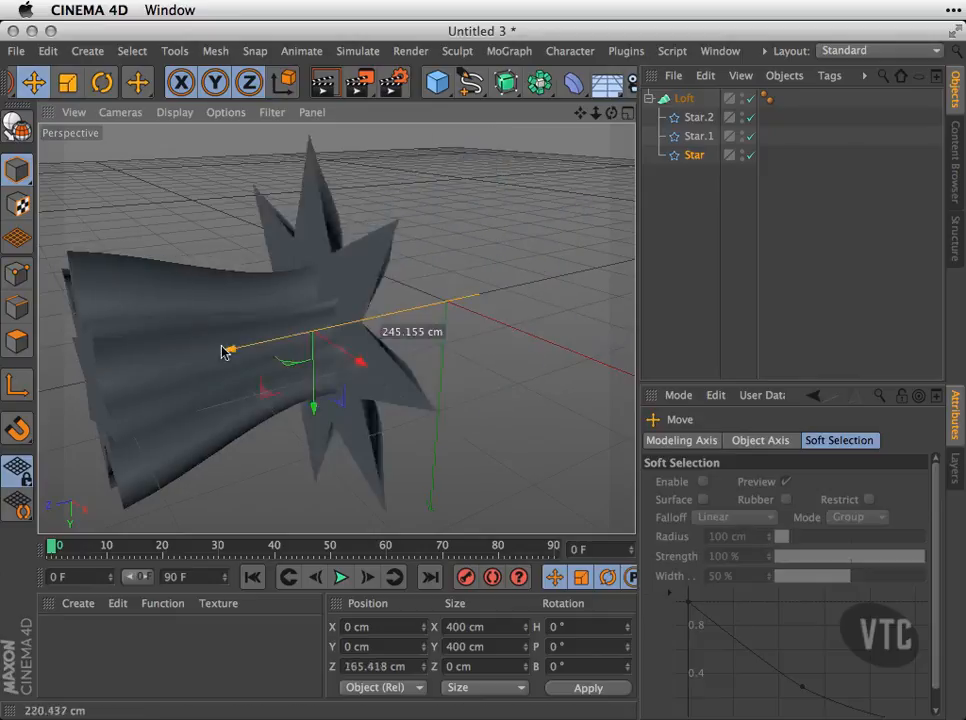
{"action": "left_click_drag", "start_coordinate": [225, 350], "coordinate": [525, 305]}
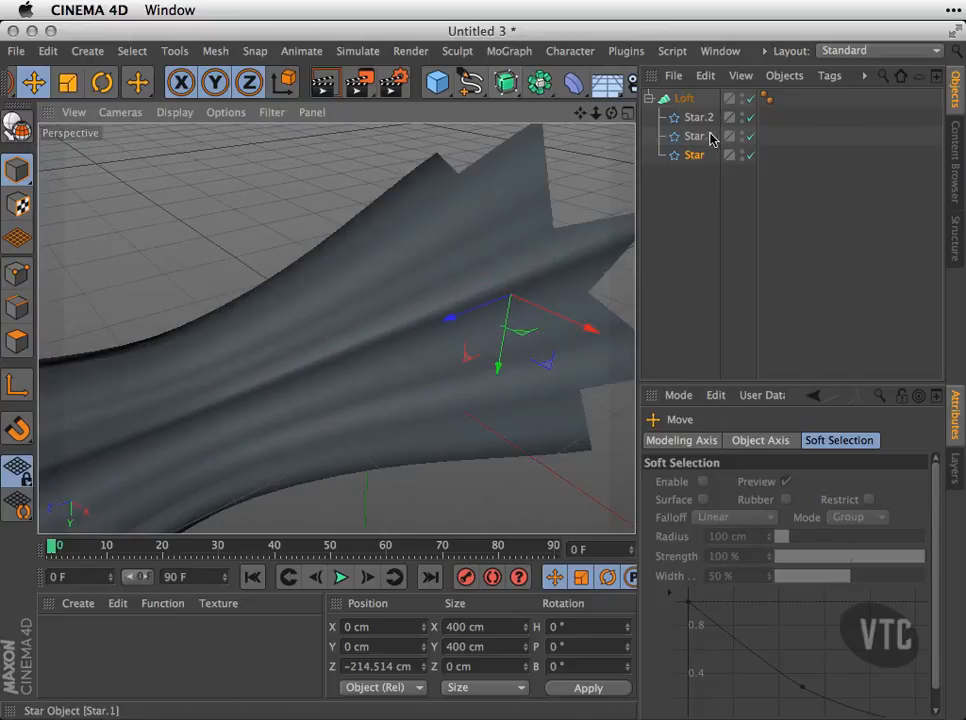
{"action": "left_click", "coordinate": [697, 136]}
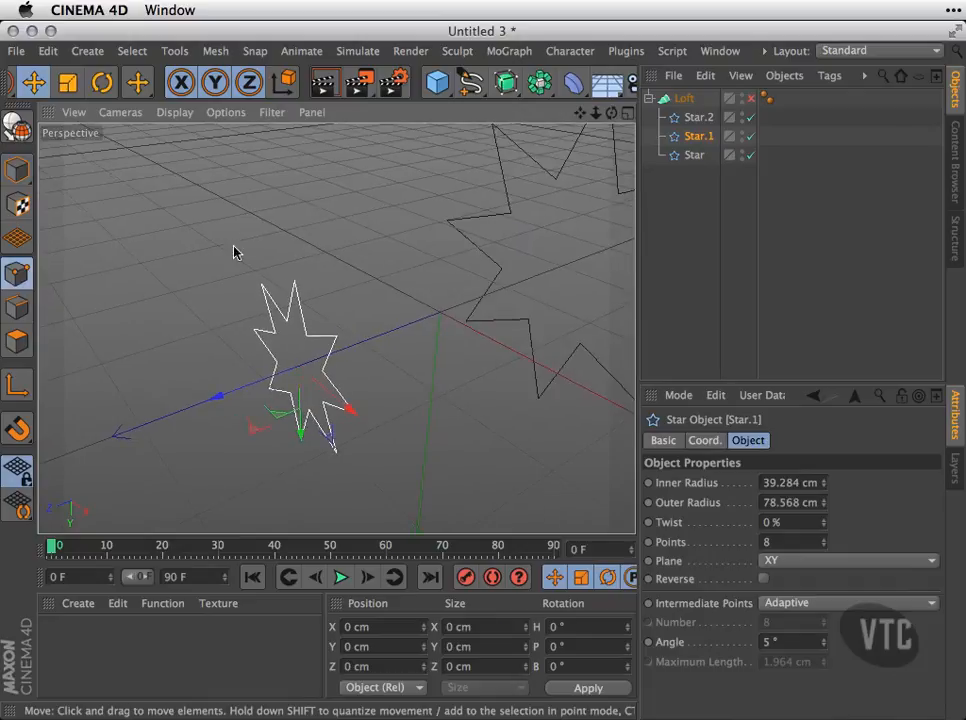
{"action": "mouse_move", "coordinate": [350, 325]}
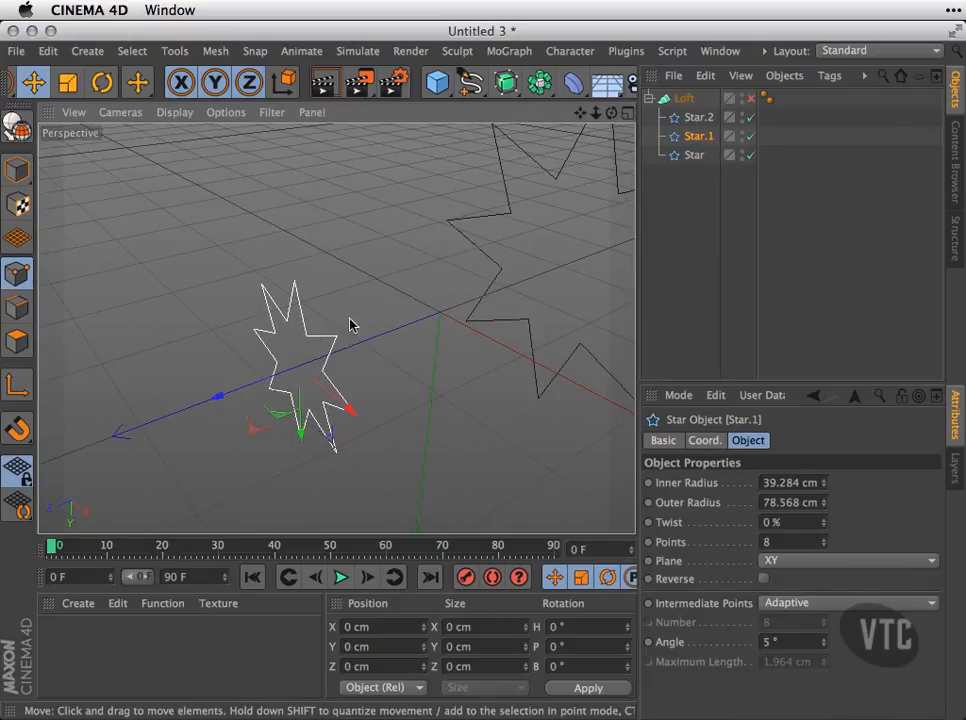
- Pull a Star.1 point outward to bulge the loft and orbit to view the bulge
{"action": "left_click", "coordinate": [18, 137]}
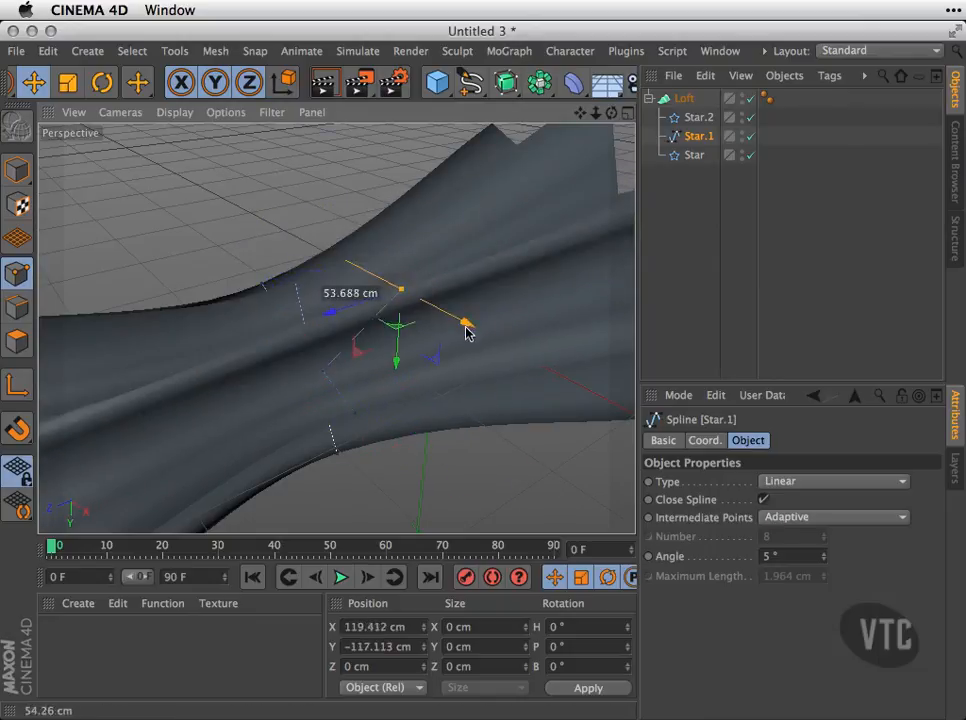
{"action": "left_click_drag", "start_coordinate": [465, 325], "coordinate": [360, 300]}
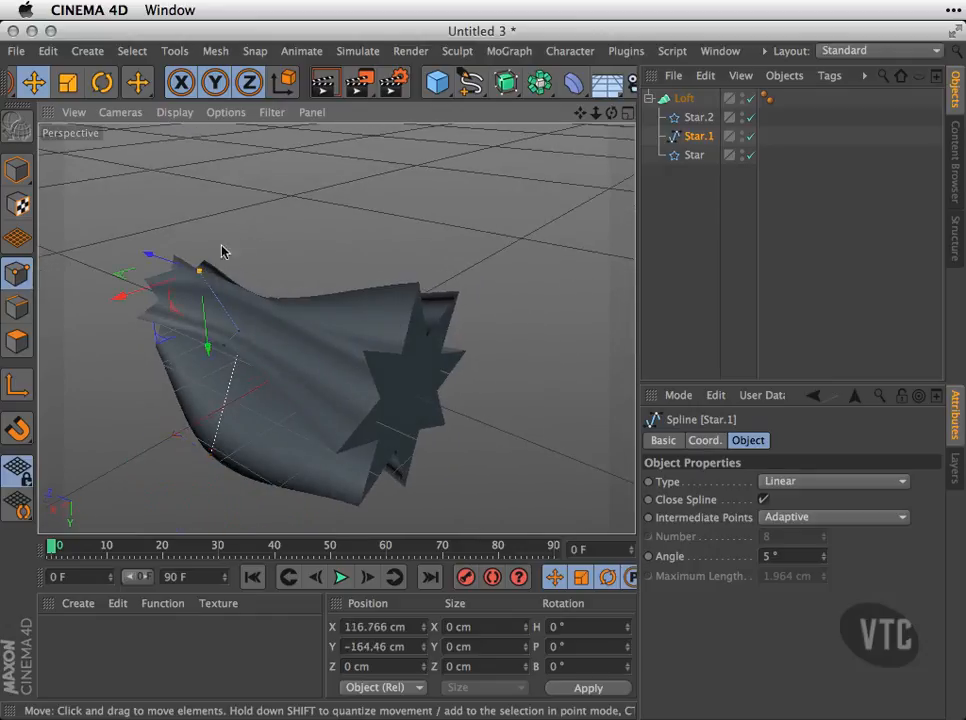
{"action": "left_click_drag", "start_coordinate": [205, 350], "coordinate": [203, 305]}
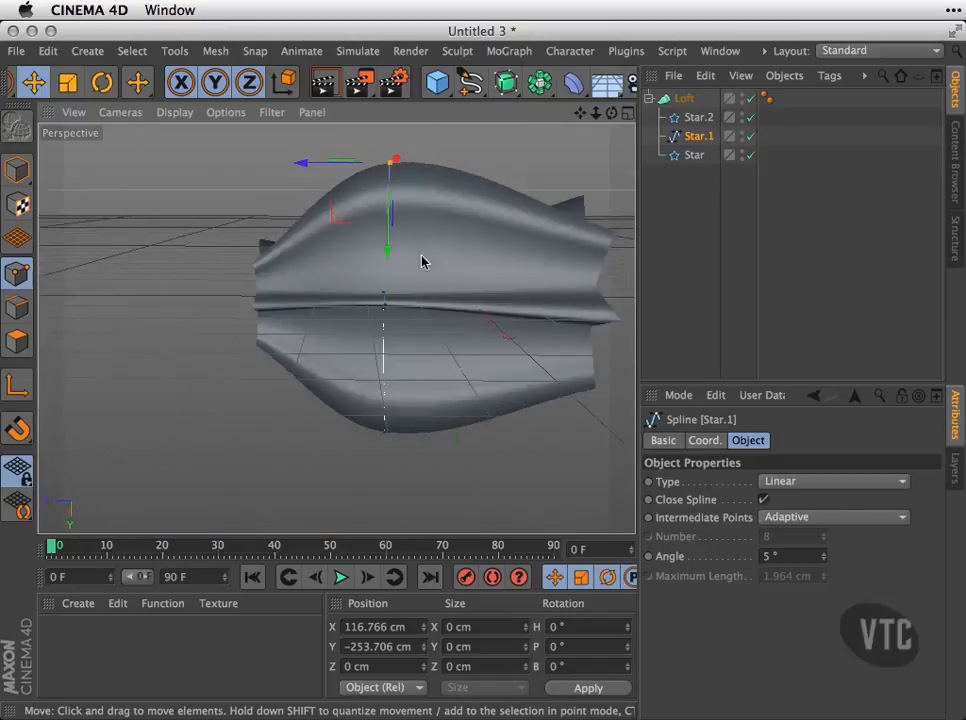
{"action": "left_click_drag", "start_coordinate": [420, 260], "coordinate": [232, 414]}
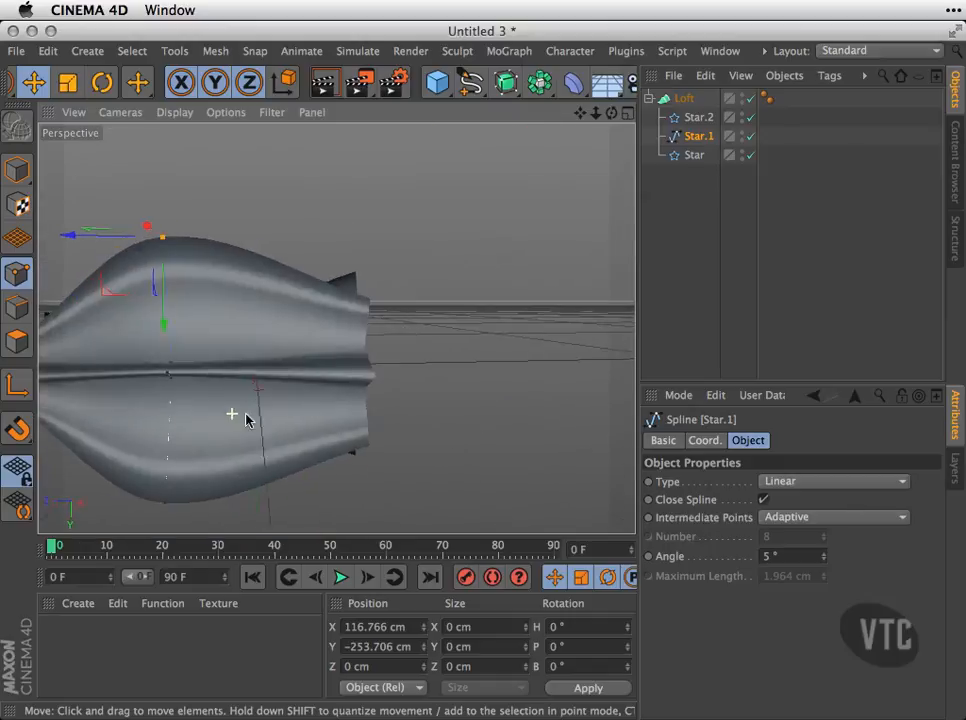
{"action": "left_click_drag", "start_coordinate": [247, 420], "coordinate": [387, 353]}
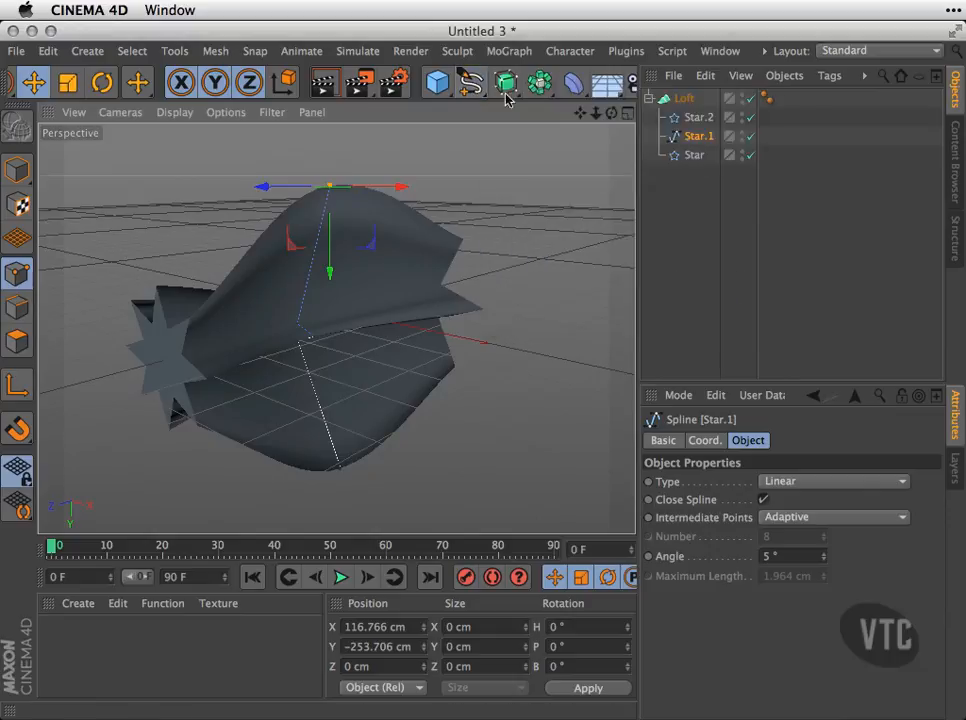
{"action": "left_click", "coordinate": [505, 83]}
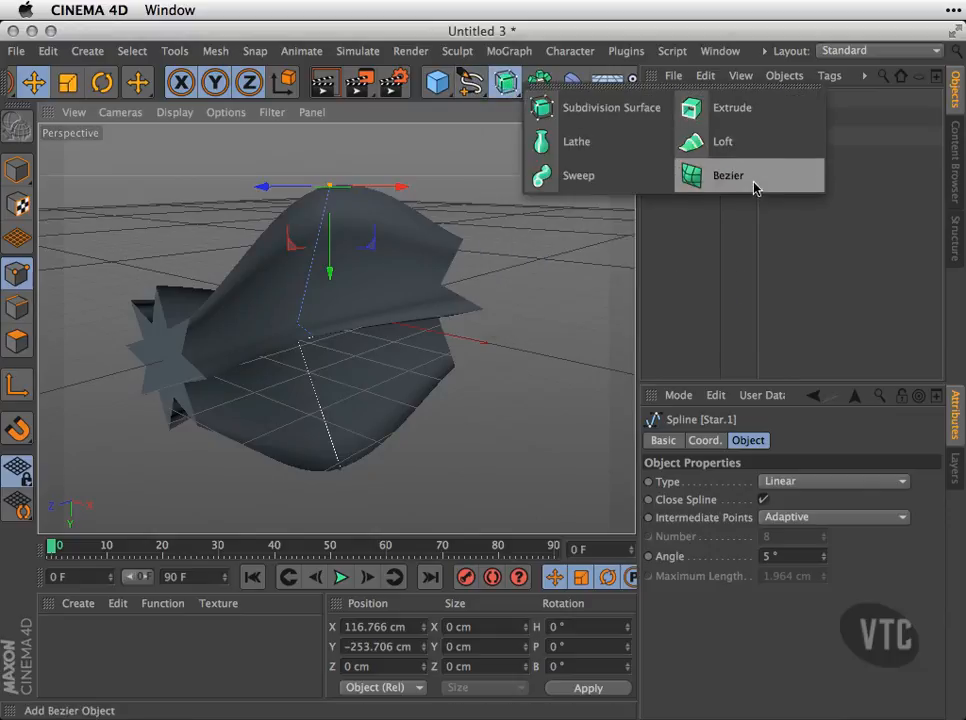